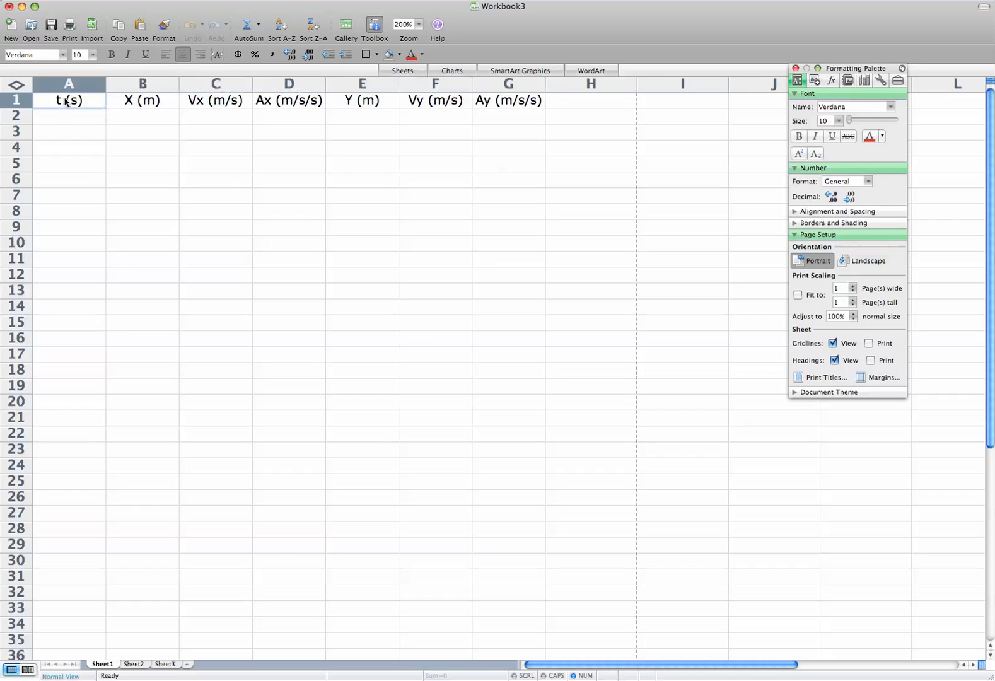
# - Select the Sheet1 header row from t (s) through Ay (m/s/s) for copying
pyautogui.doubleClick(68, 100)
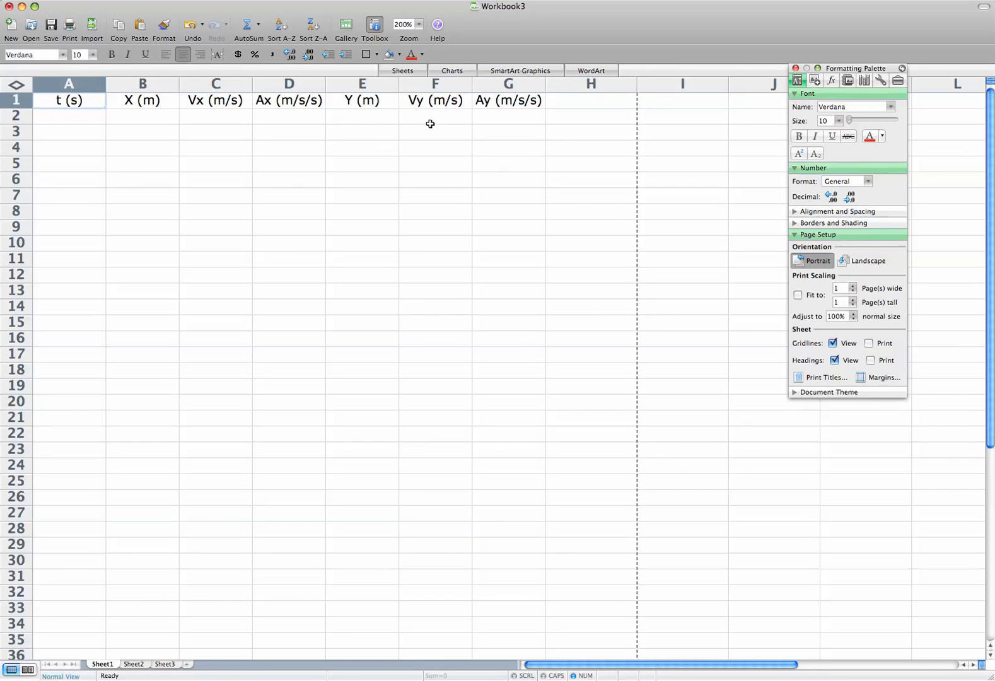
pyautogui.moveTo(434, 100); pyautogui.dragTo(507, 100)
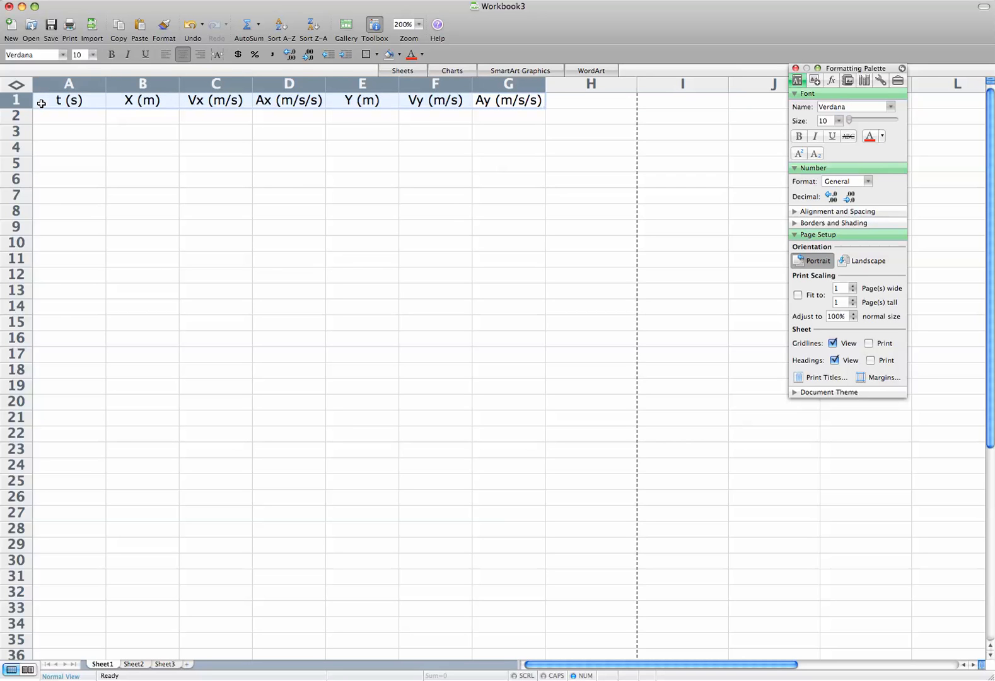
pyautogui.moveTo(275, 191)
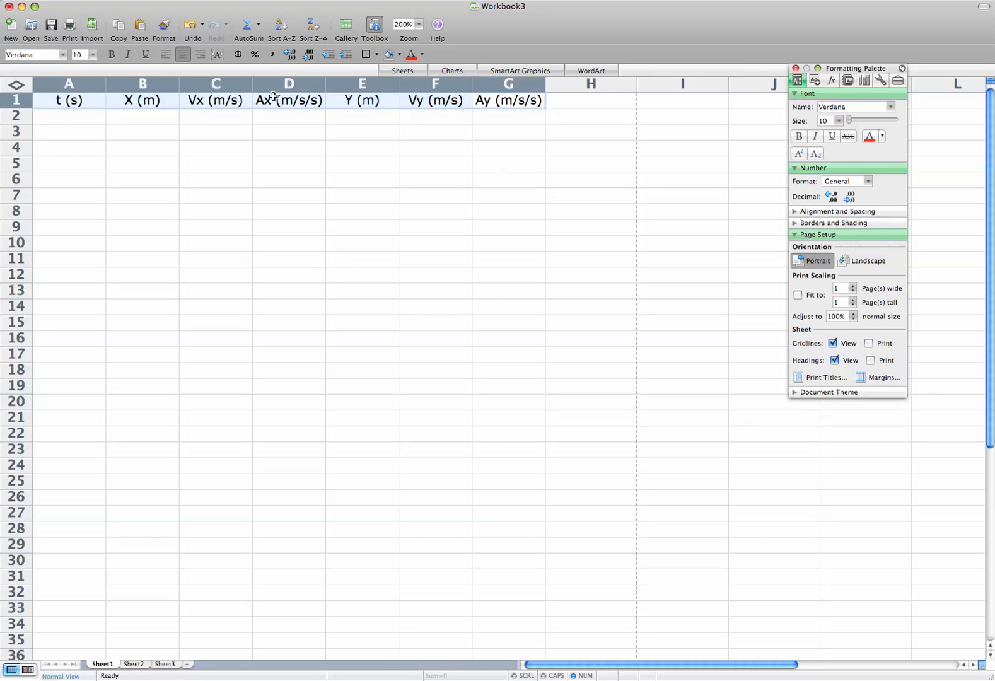
pyautogui.moveTo(315, 112)
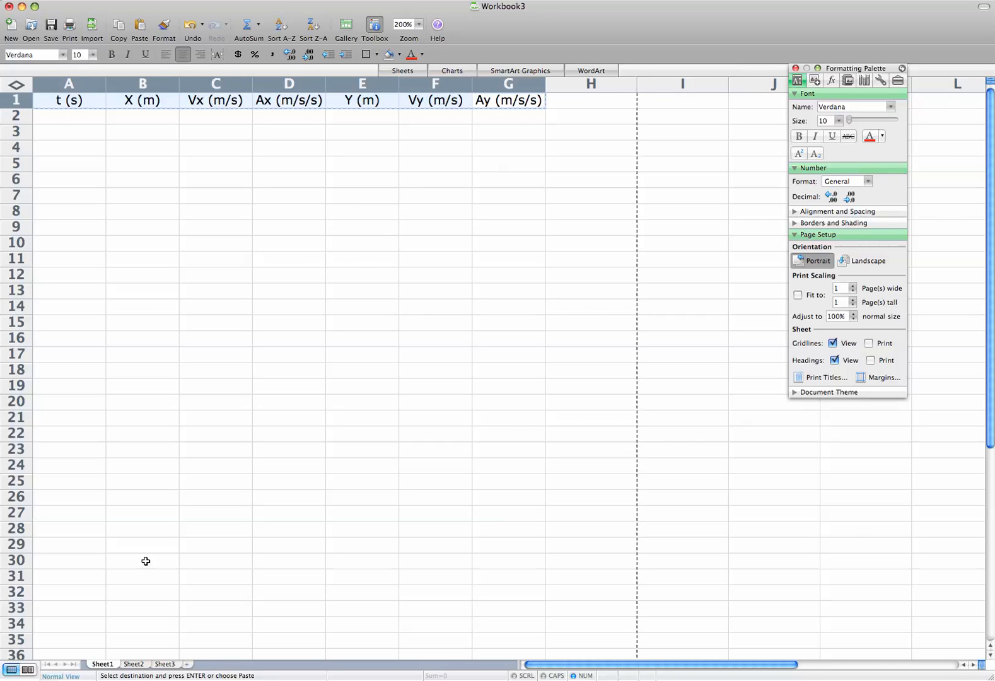
# - Paste the seven kinematics headers onto Sheet2 and Sheet3, renaming Sheet3 to Landing
pyautogui.click(134, 664)
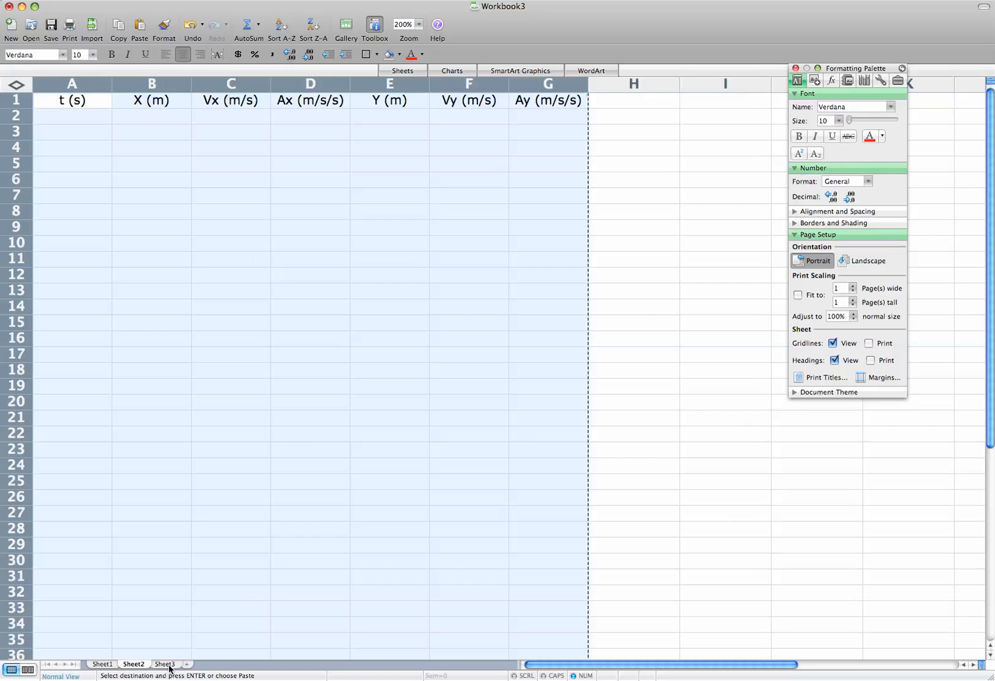
pyautogui.click(169, 663)
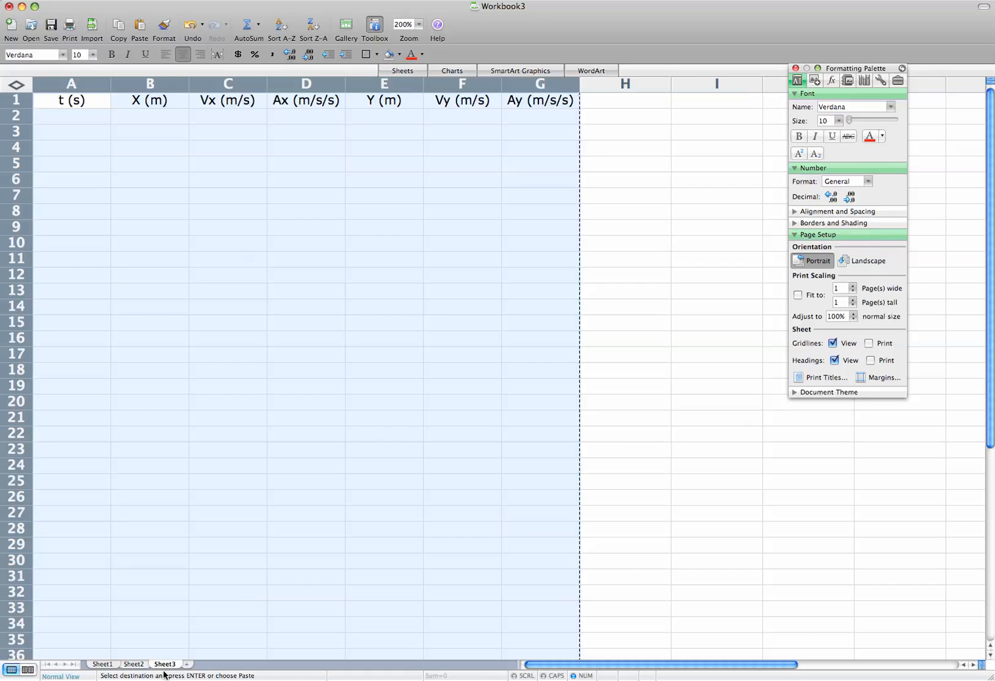
pyautogui.click(169, 664)
pyautogui.write('Landing')
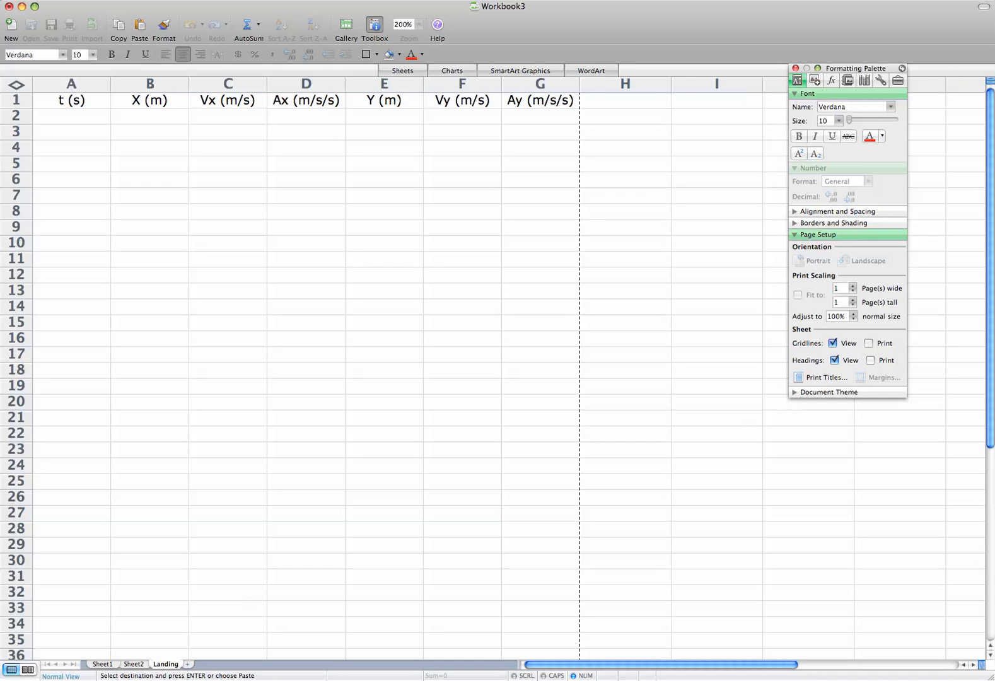
# - Rename Sheet2 to Flight and Sheet1 to Launch
pyautogui.click(135, 664)
pyautogui.write('Flight')
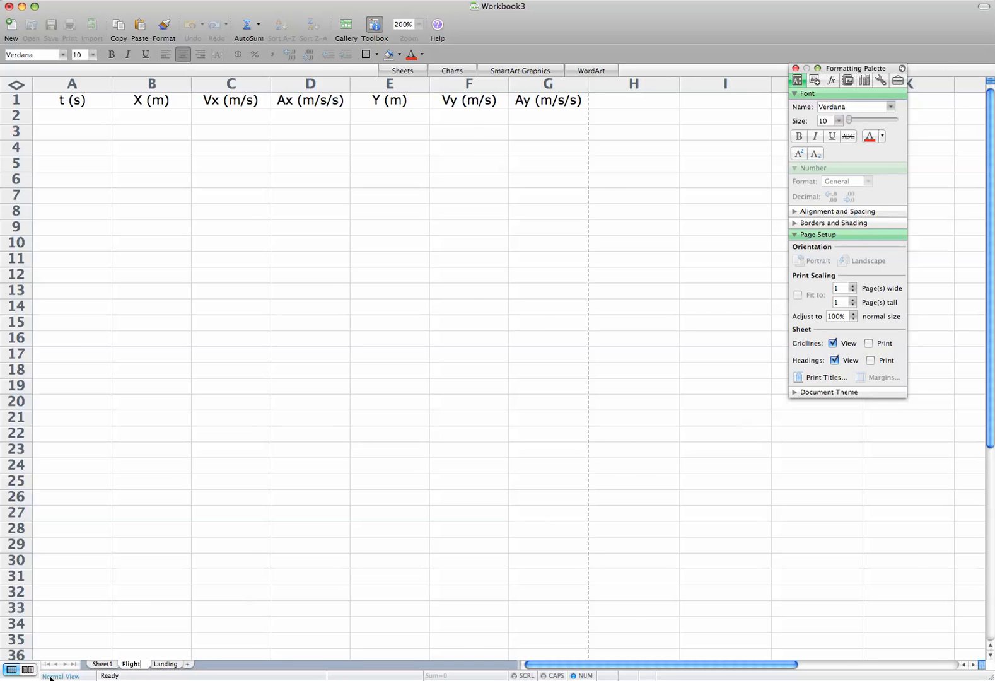
pyautogui.click(104, 664)
pyautogui.write('Launch')
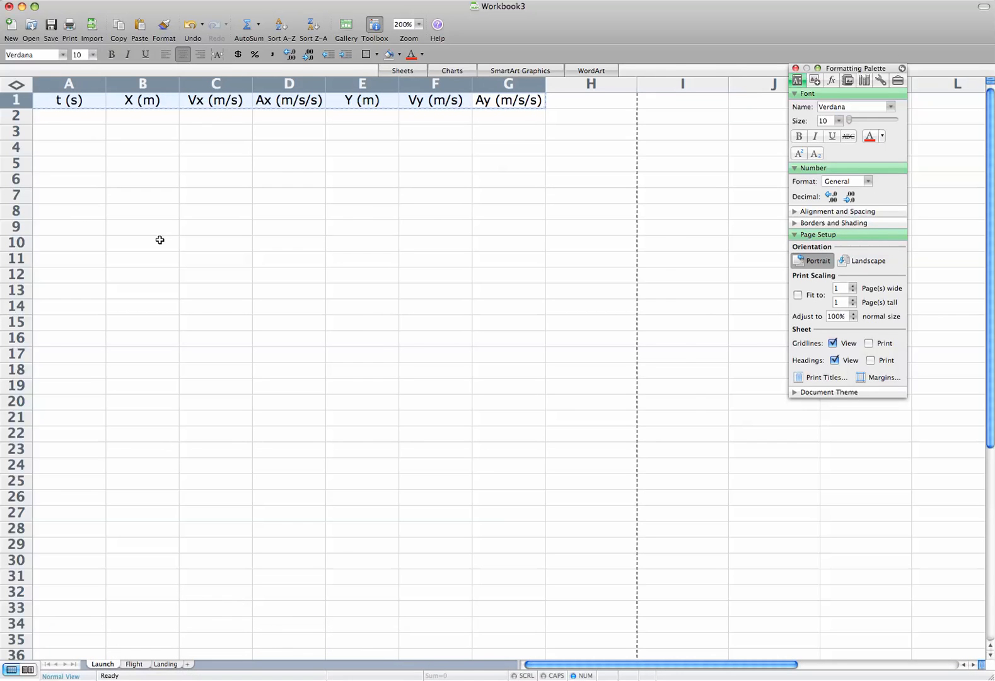
pyautogui.moveTo(133, 180)
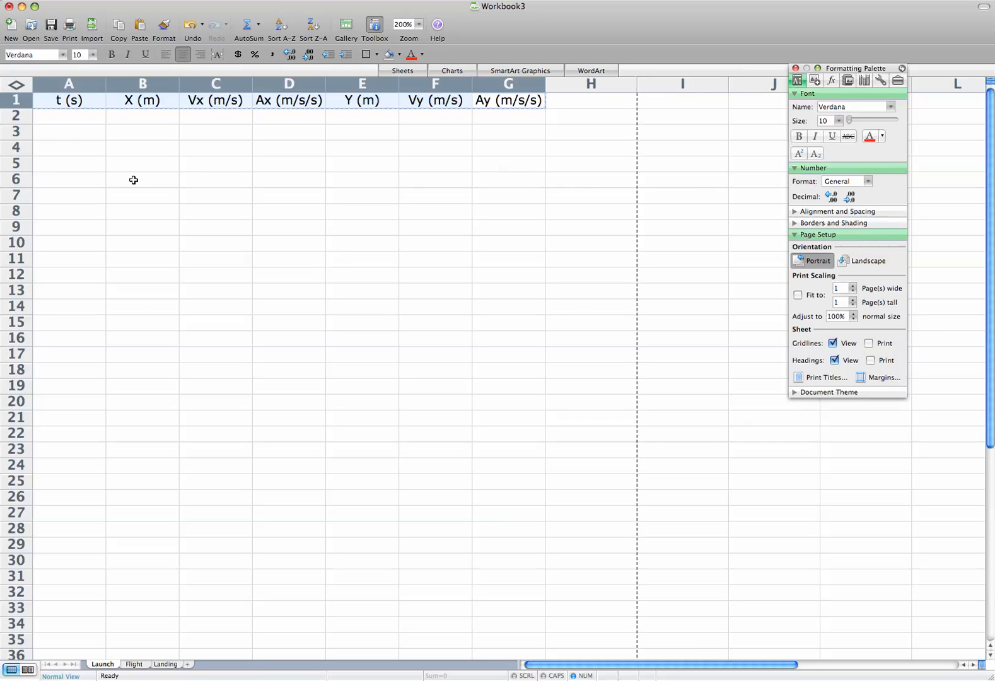
pyautogui.moveTo(128, 153)
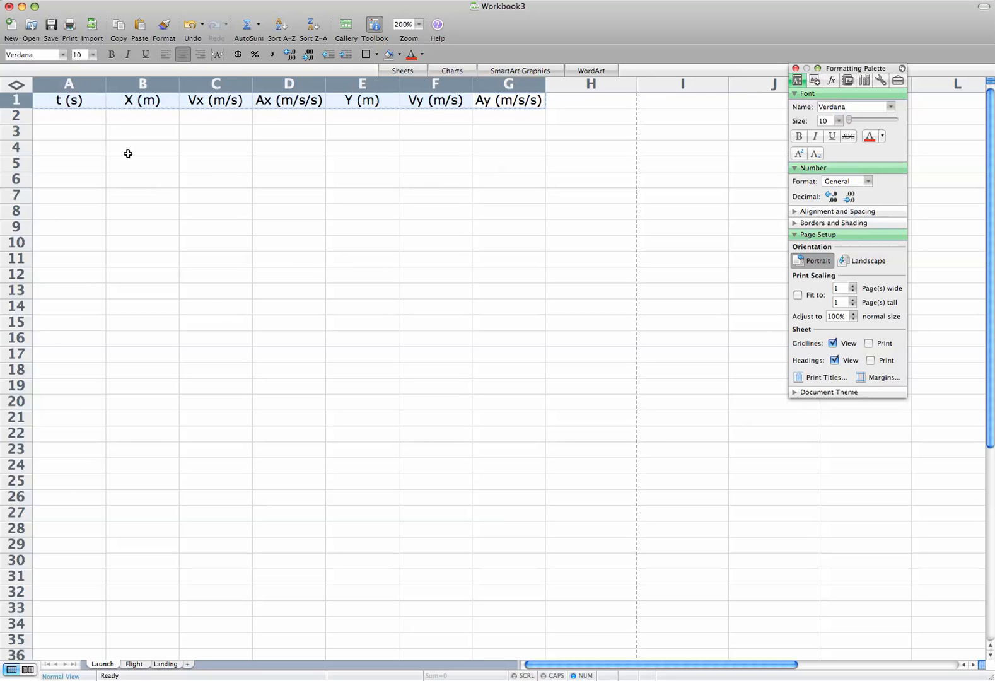
# - Enter 0 in row 2 of Launch under t, X, Vx, Y and Vy
pyautogui.click(68, 115)
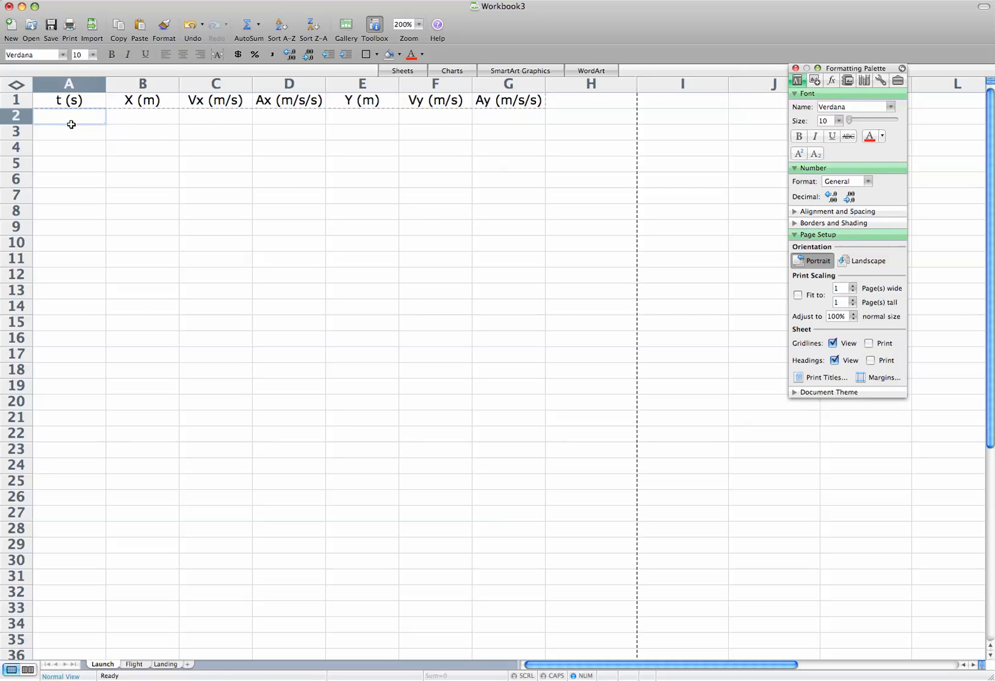
pyautogui.write('0')
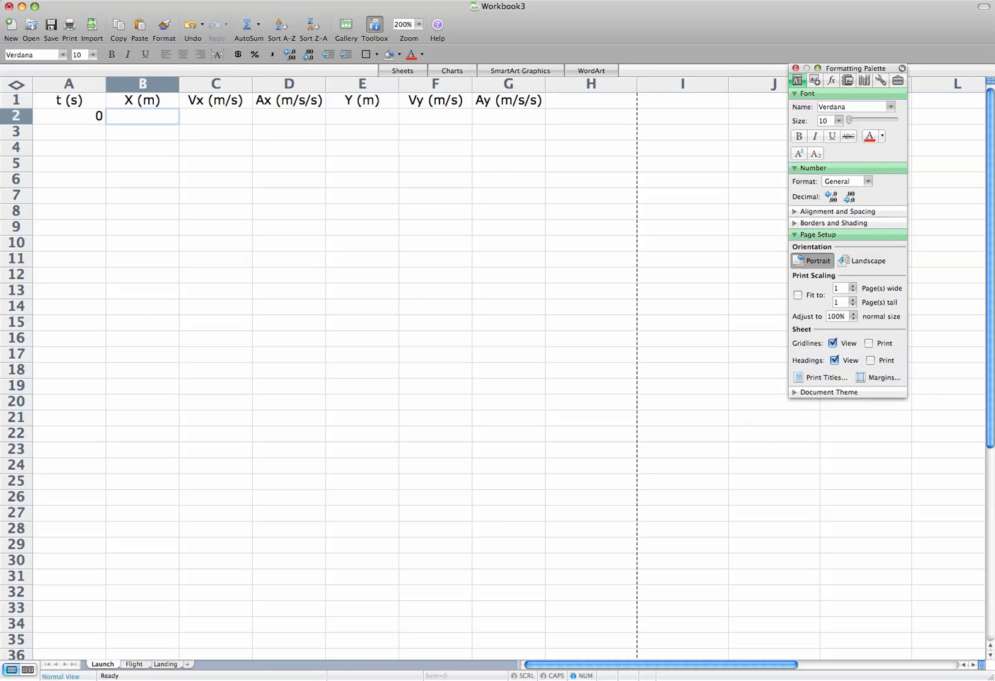
pyautogui.write('0')
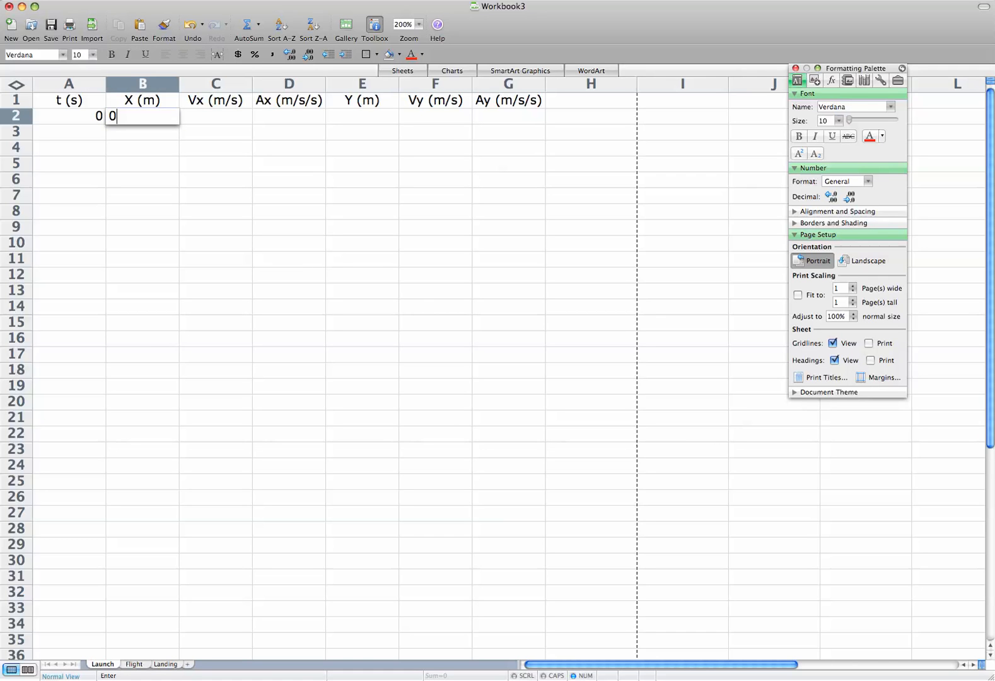
pyautogui.write('0')
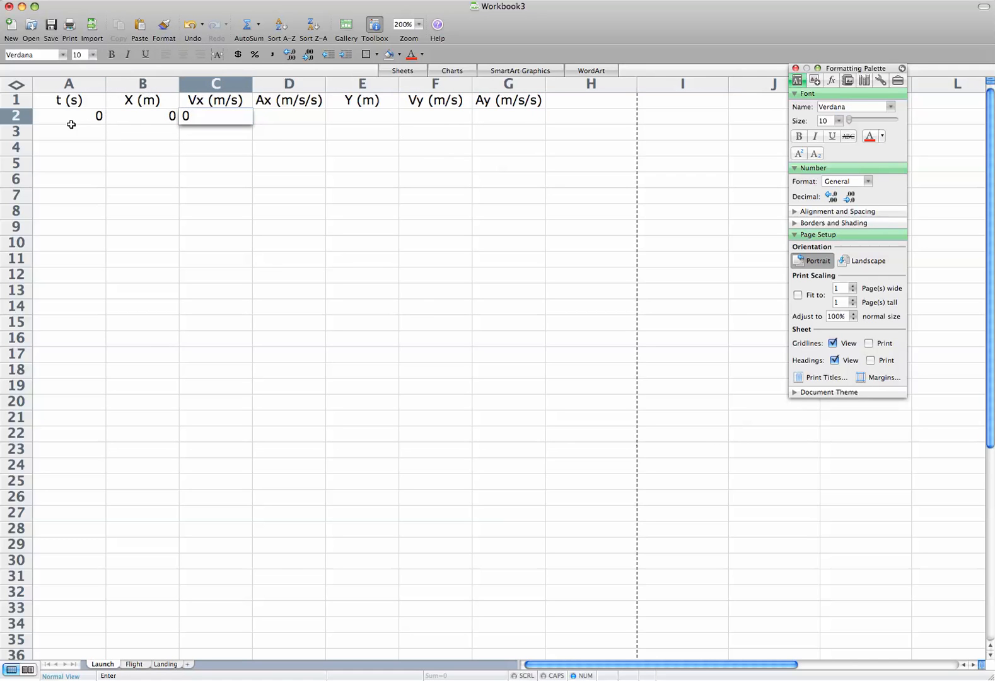
pyautogui.press('Tab')
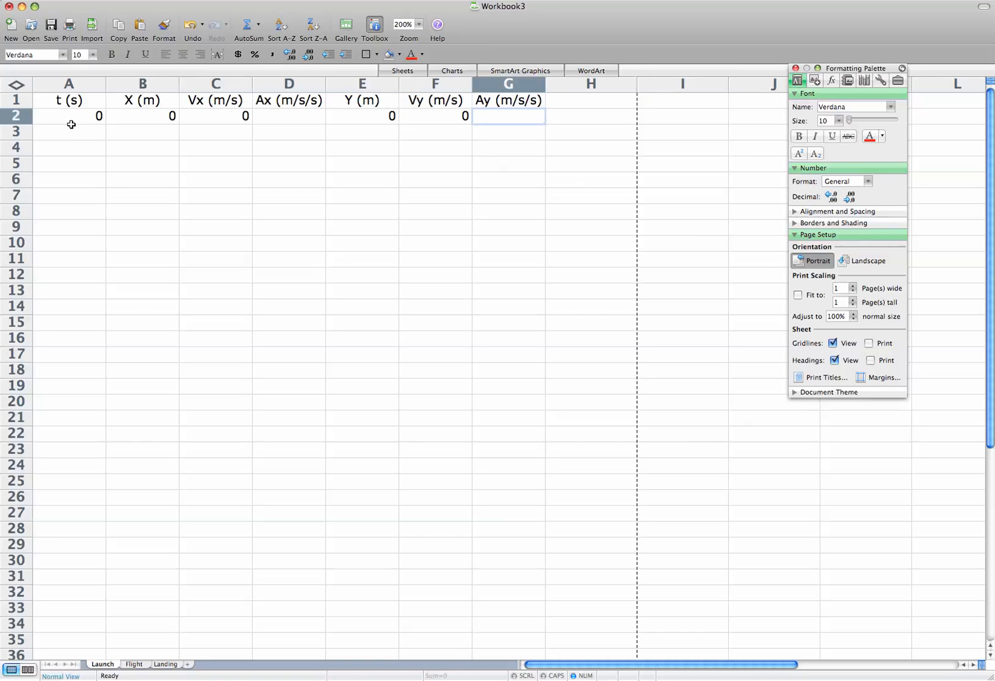
pyautogui.moveTo(122, 672)
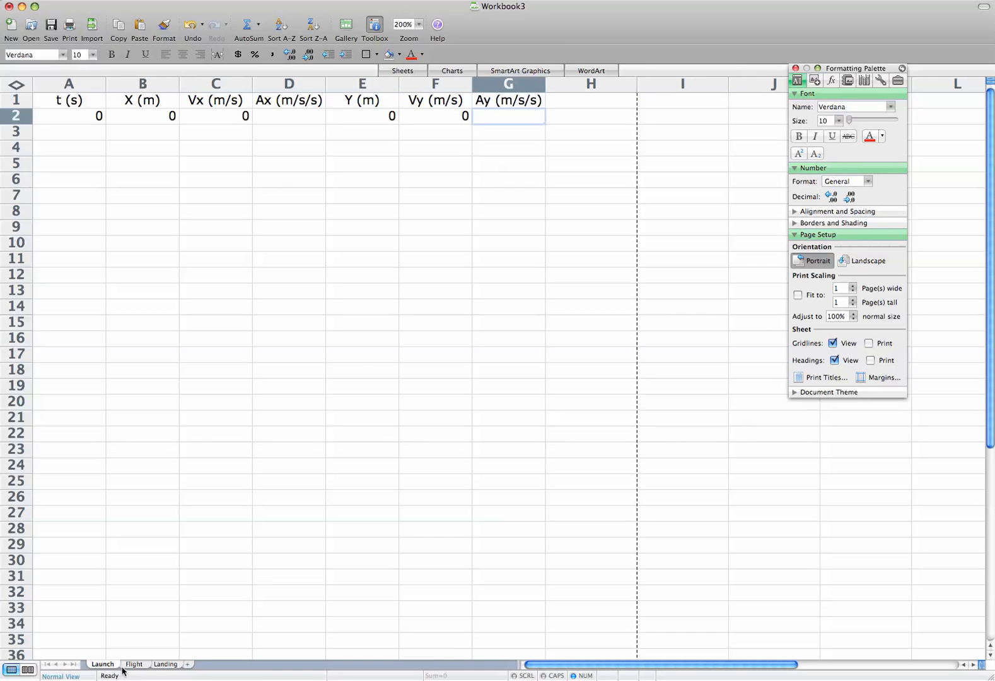
pyautogui.moveTo(135, 664)
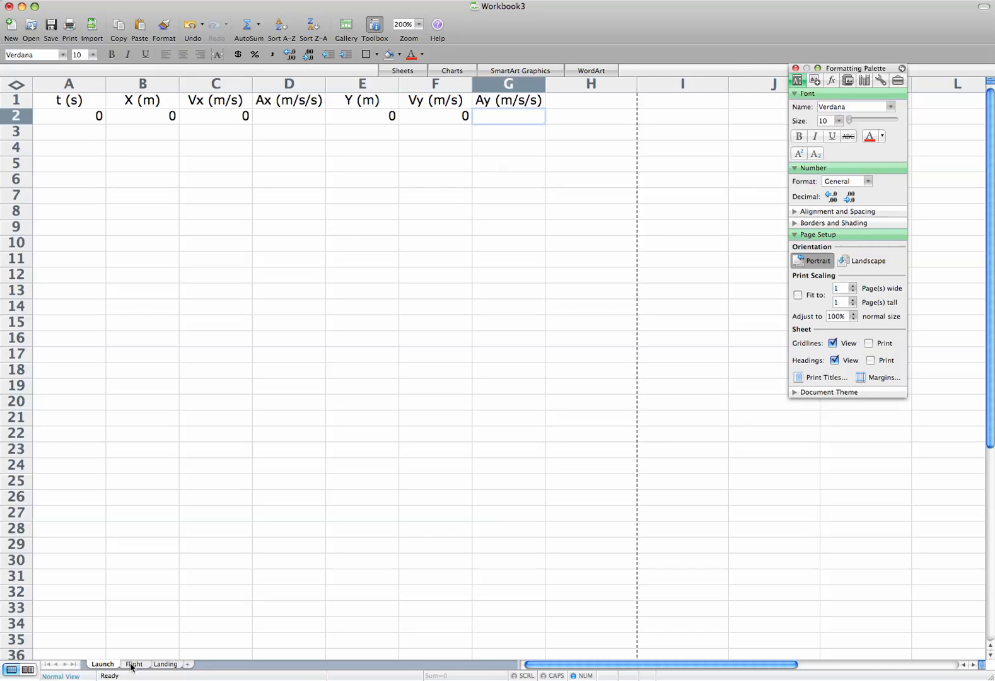
pyautogui.moveTo(213, 621)
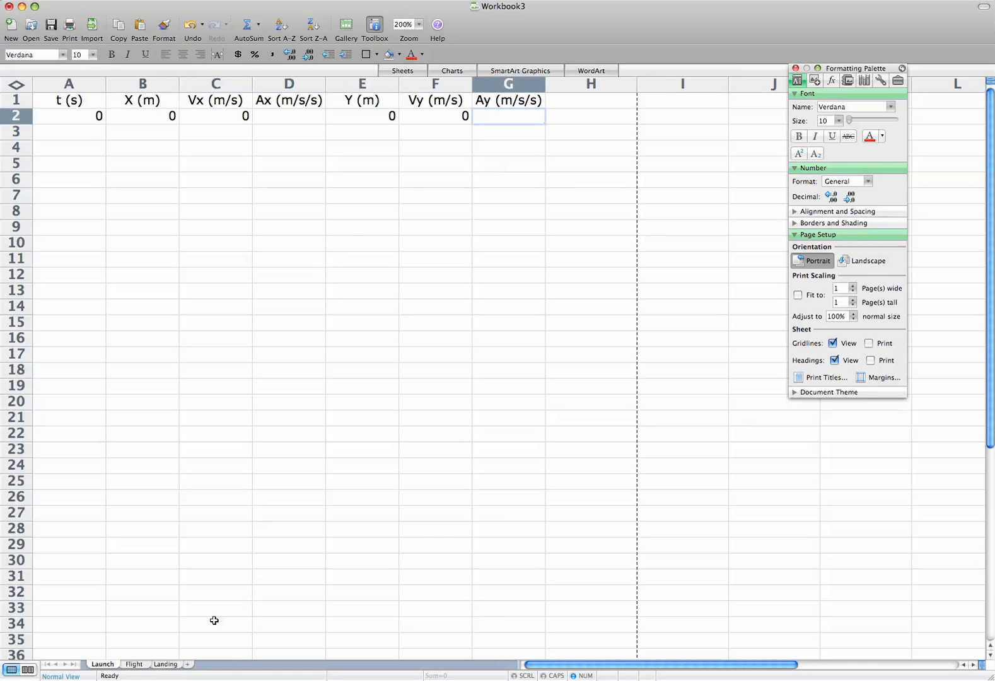